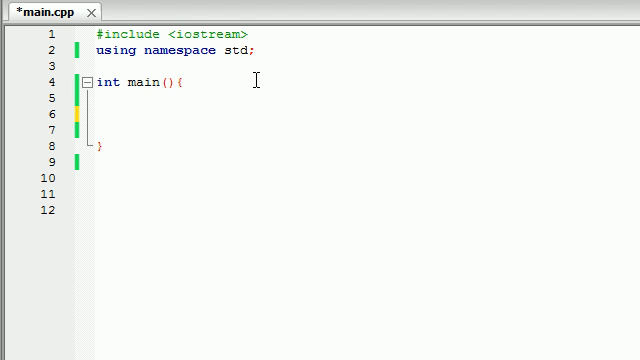
- Type the declaration int bucky[5]; as the first line inside main()
text(int bucky[])
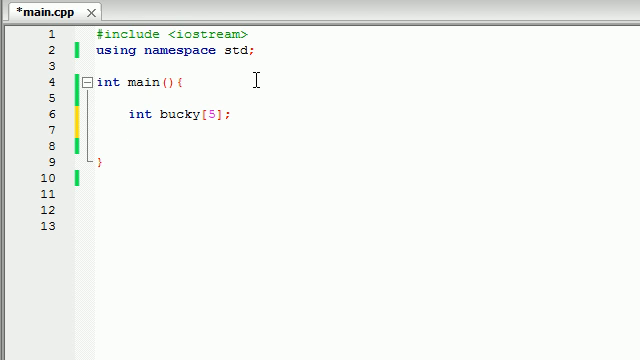
click(120, 132)
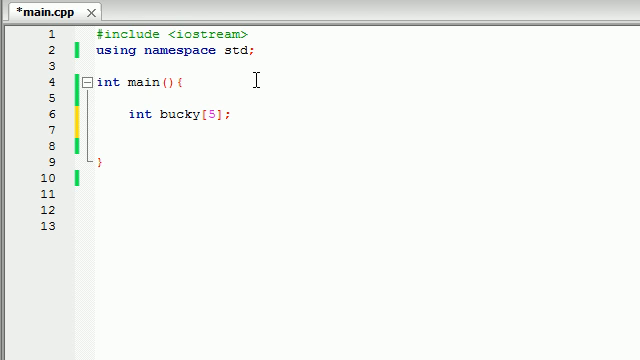
mouse_move(548, 92)
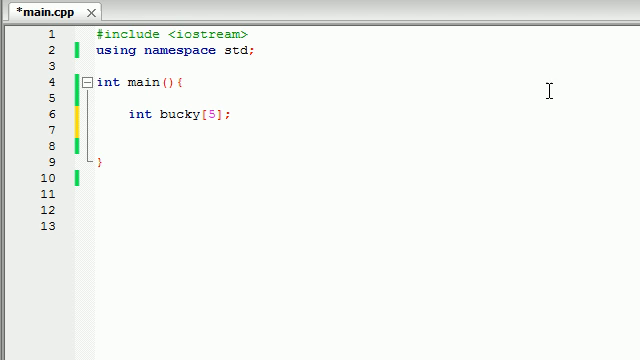
- Declare pointer bp0 initialized to the address of bucky[0]
text(int)
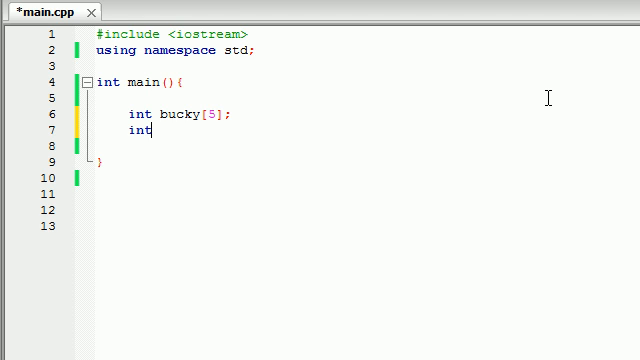
text(*)
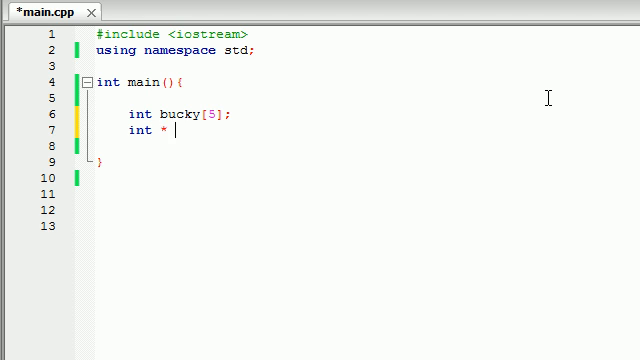
text(bp)
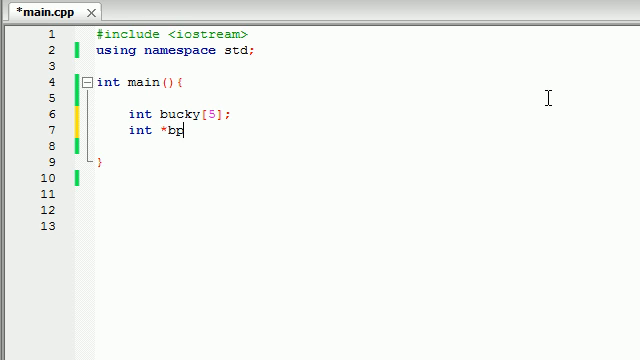
text(0 =)
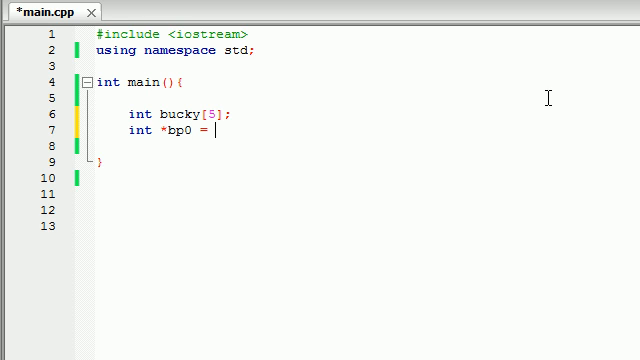
text(&)
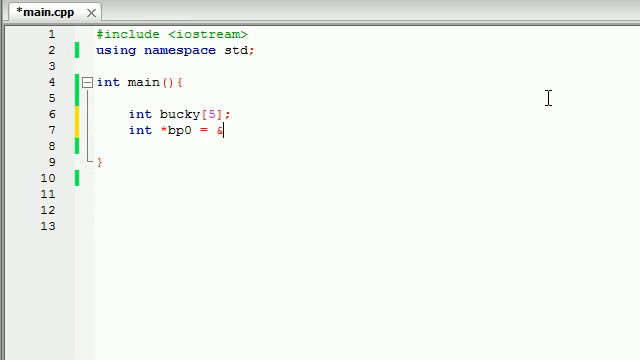
text(bucky[0])
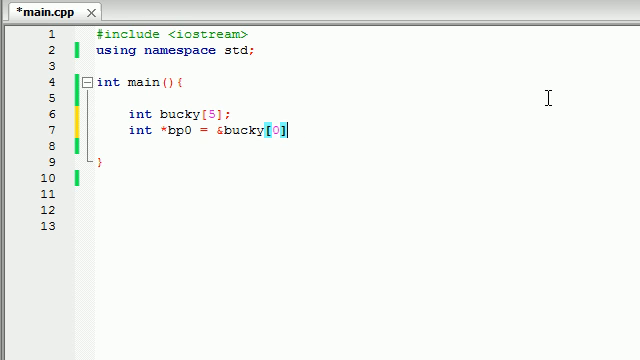
text(;)
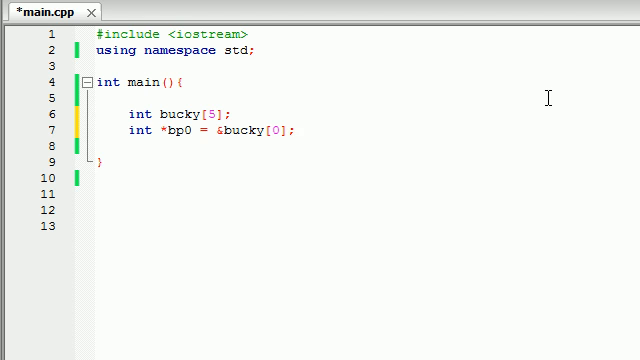
- Add a cout line printing "bp0 is at " followed by bp0 and endl
text(cout <<)
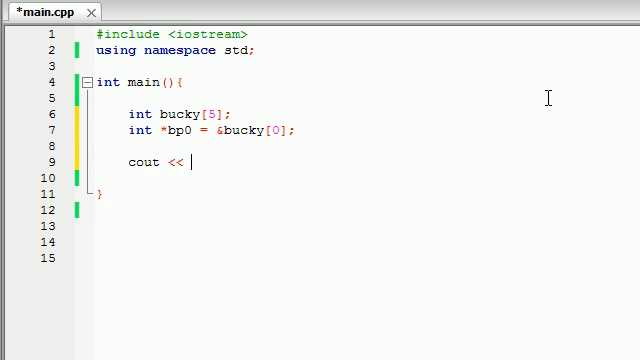
text("b")
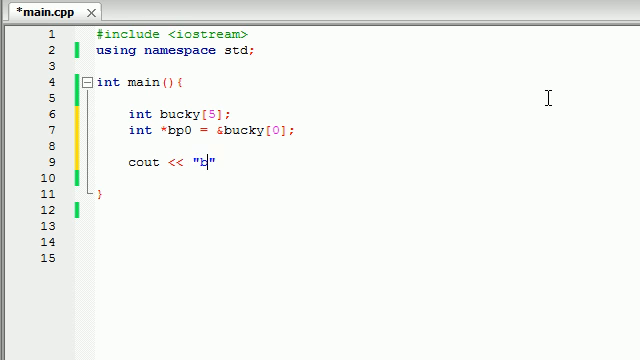
text(p0 is at)
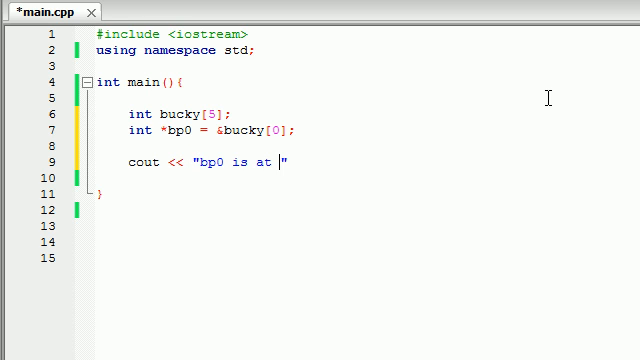
text(<< bp0 <<)
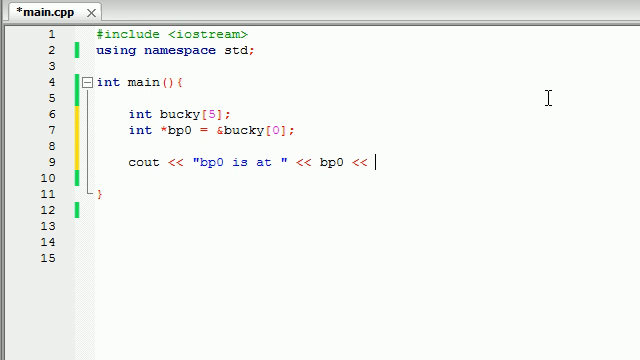
text(endl;)
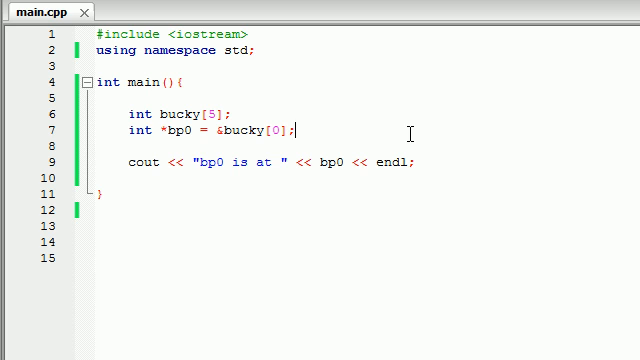
- Duplicate the pointer and cout lines as bp1 for bucky[1] and bp2 for bucky[2]
double_click(260, 130)
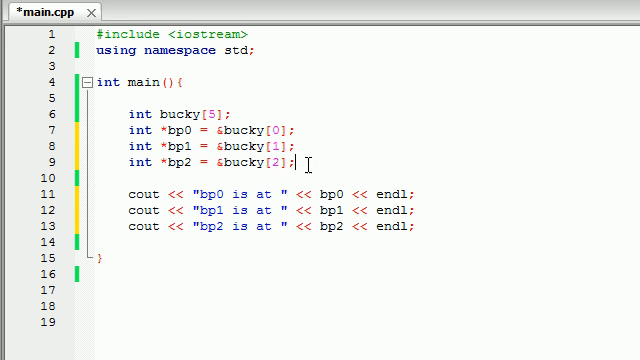
- Build and run with F9, showing addresses 0x28ff00, 0x28ff04 and 0x28ff08
double_click(270, 161)
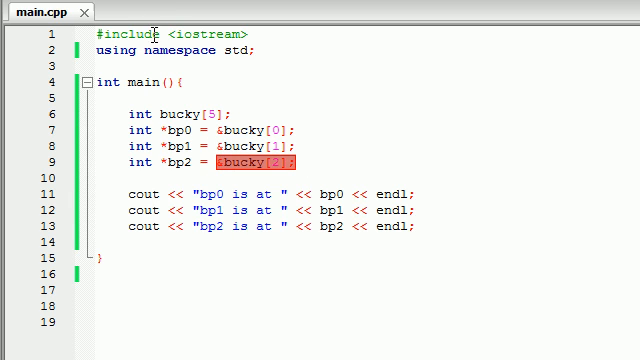
key(F9)
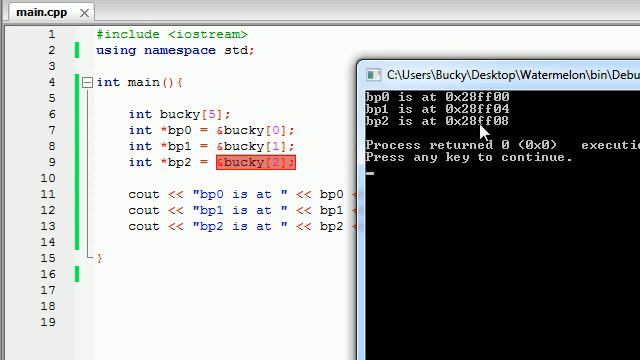
mouse_move(557, 125)
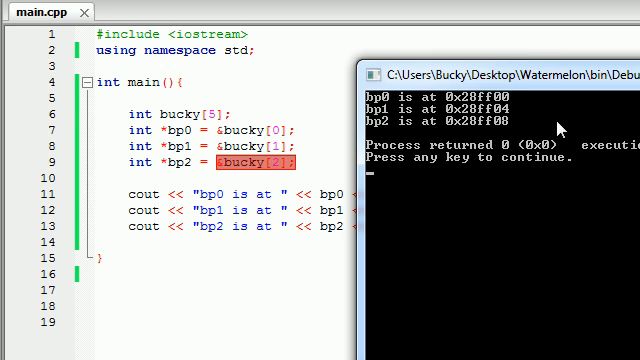
mouse_move(513, 103)
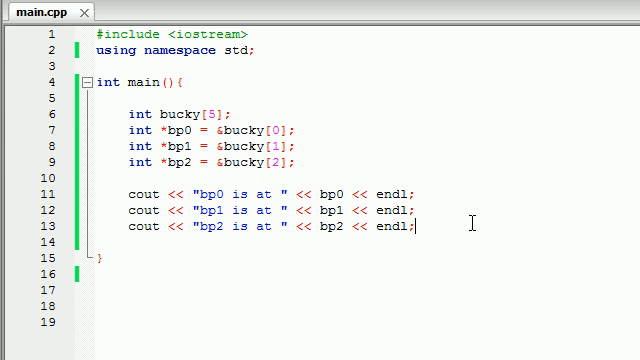
- Add the statement bp0 += 2 on a new line below the cout statements
key(enter)
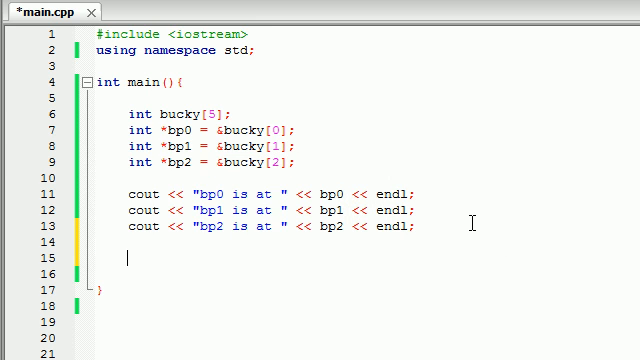
text(bp0 = +)
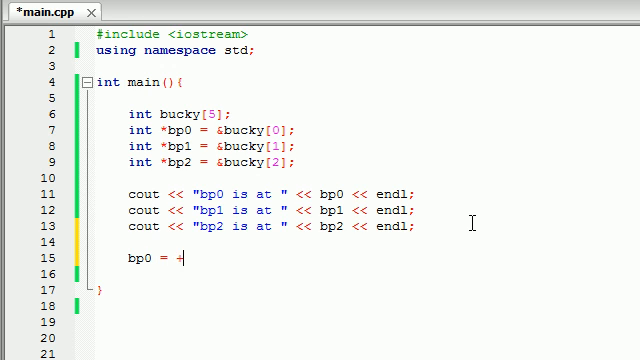
key(Backspace)
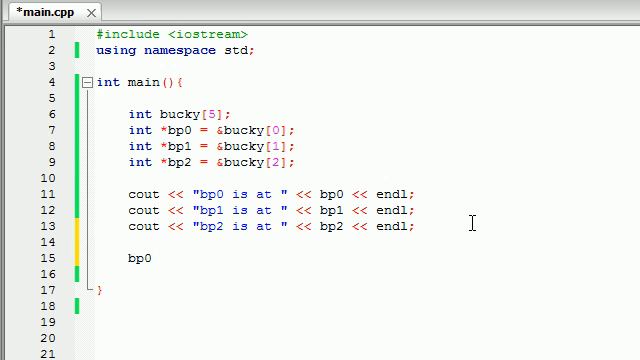
text(+= 2;)
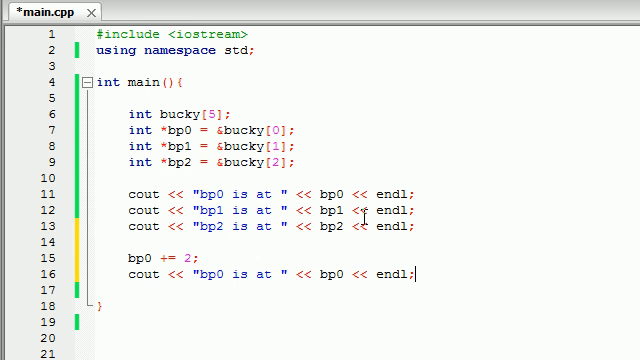
mouse_move(258, 274)
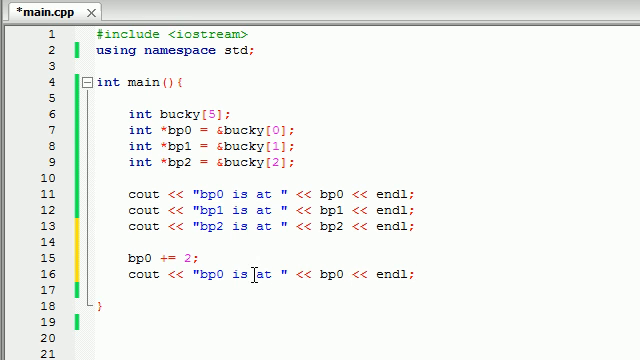
text(now)
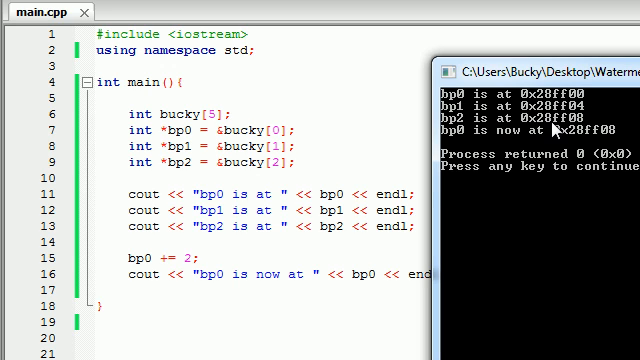
mouse_move(462, 142)
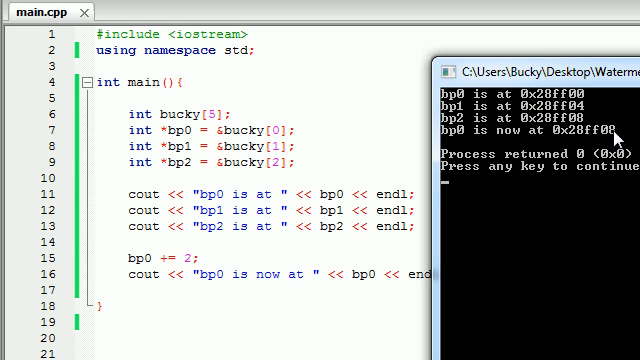
mouse_move(547, 127)
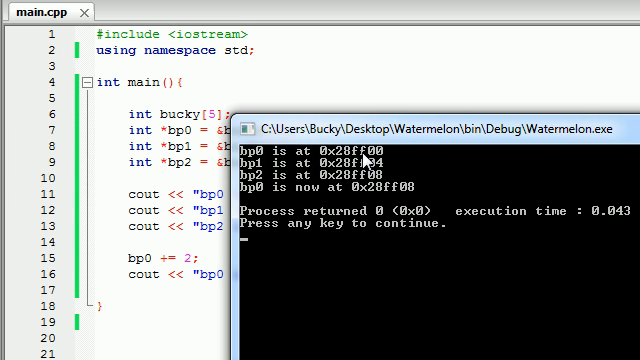
mouse_move(375, 160)
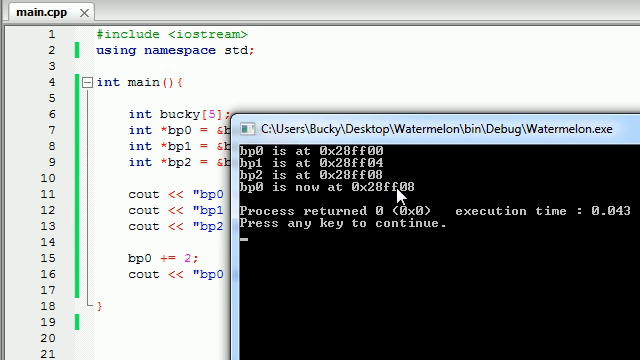
mouse_move(287, 157)
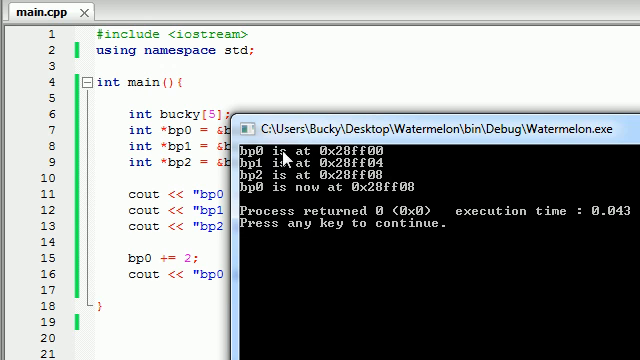
mouse_move(291, 185)
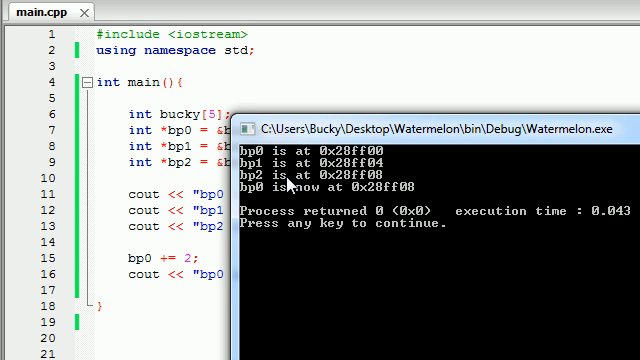
mouse_move(415, 180)
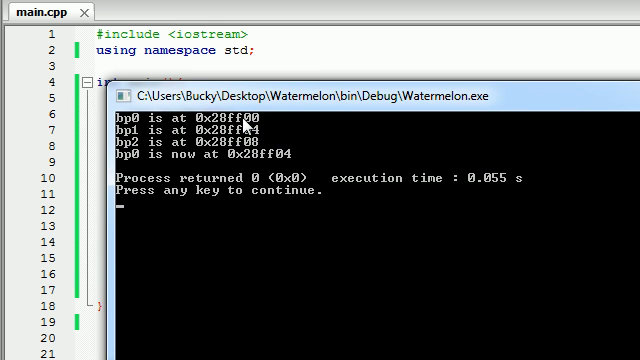
mouse_move(258, 120)
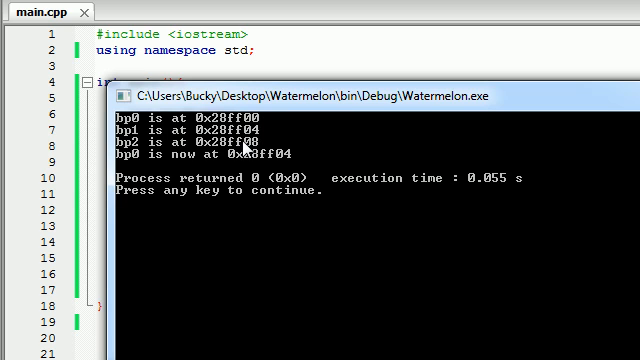
mouse_move(245, 150)
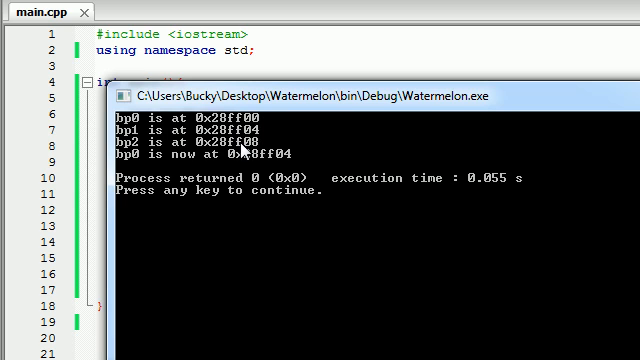